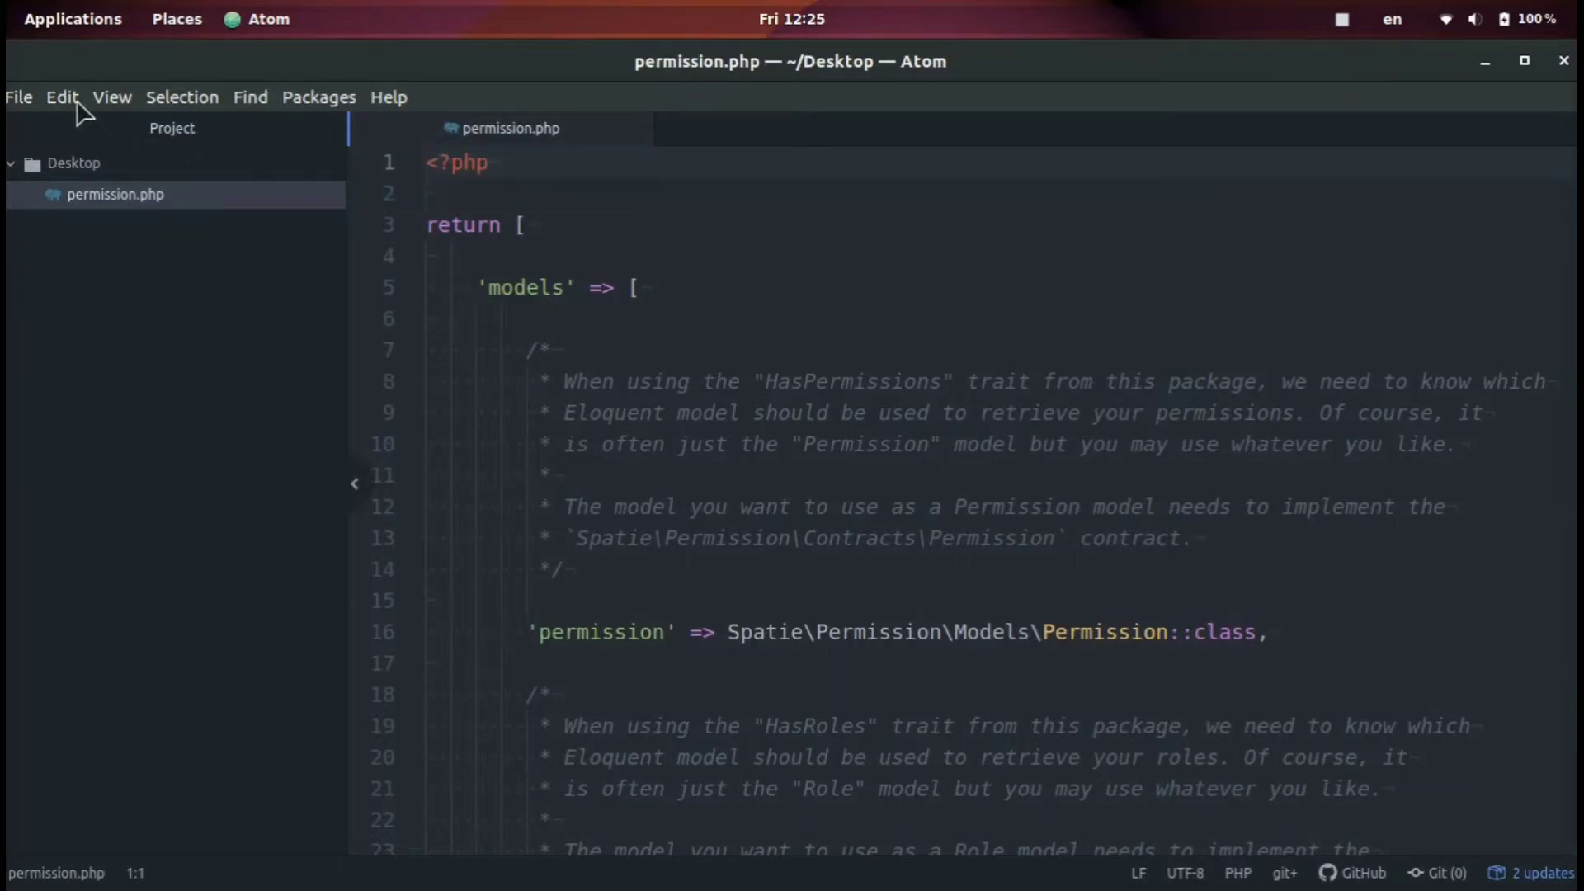
- Show Atom's Settings view on the Core Settings page via Edit > Preferences
{"action": "left_click", "coordinate": [61, 98]}
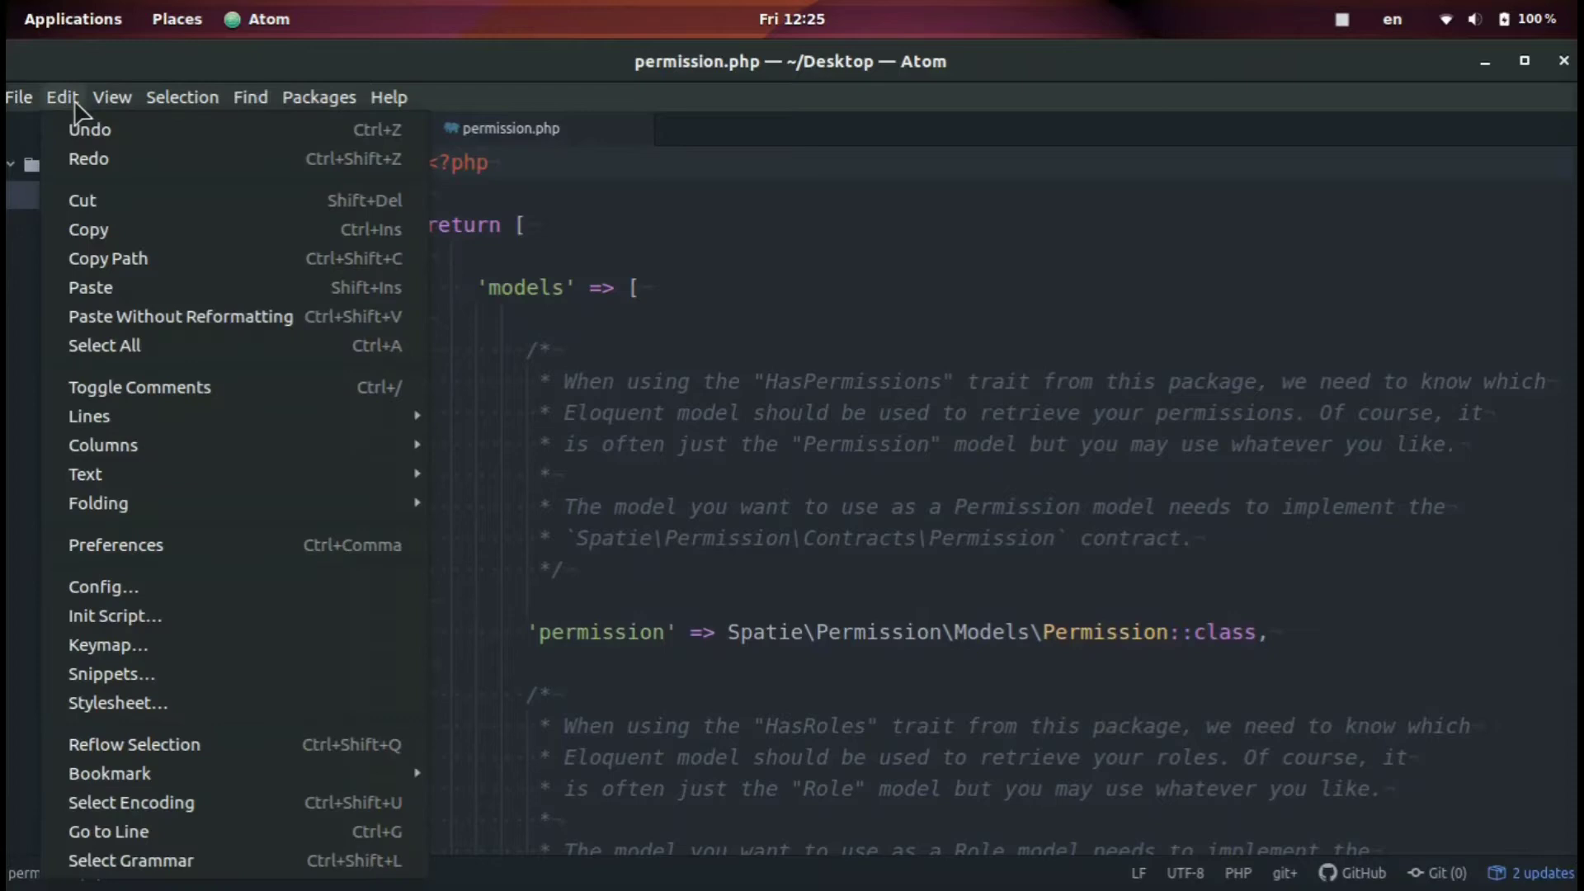
{"action": "mouse_move", "coordinate": [115, 545]}
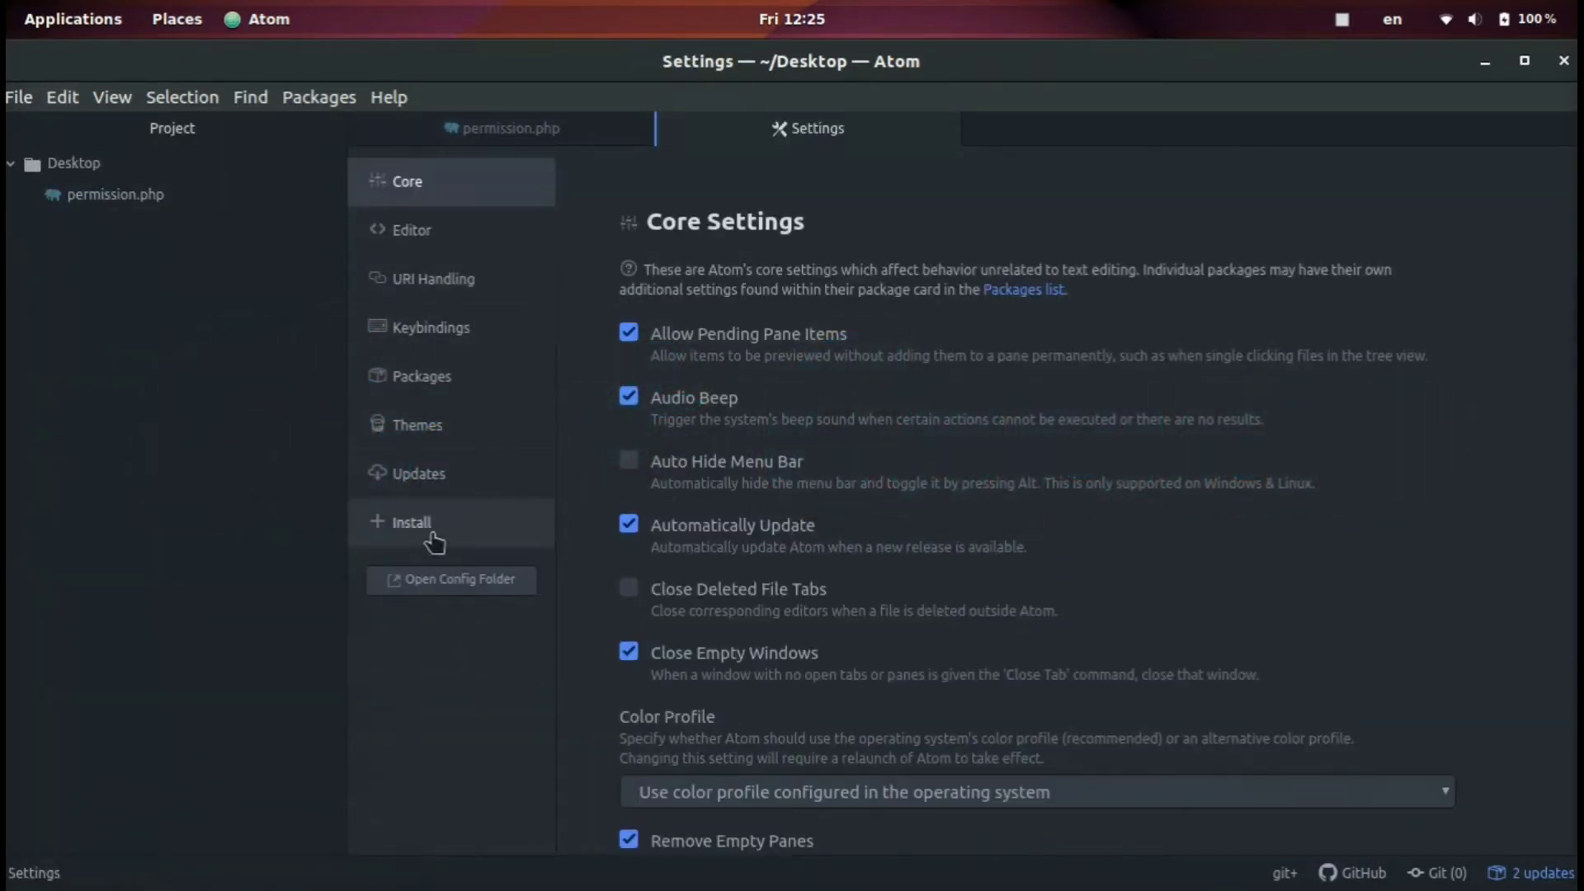
- Search the package installer for 'minimap' to list minimap, minimap-lens and minimap-linter
{"action": "left_click", "coordinate": [411, 523]}
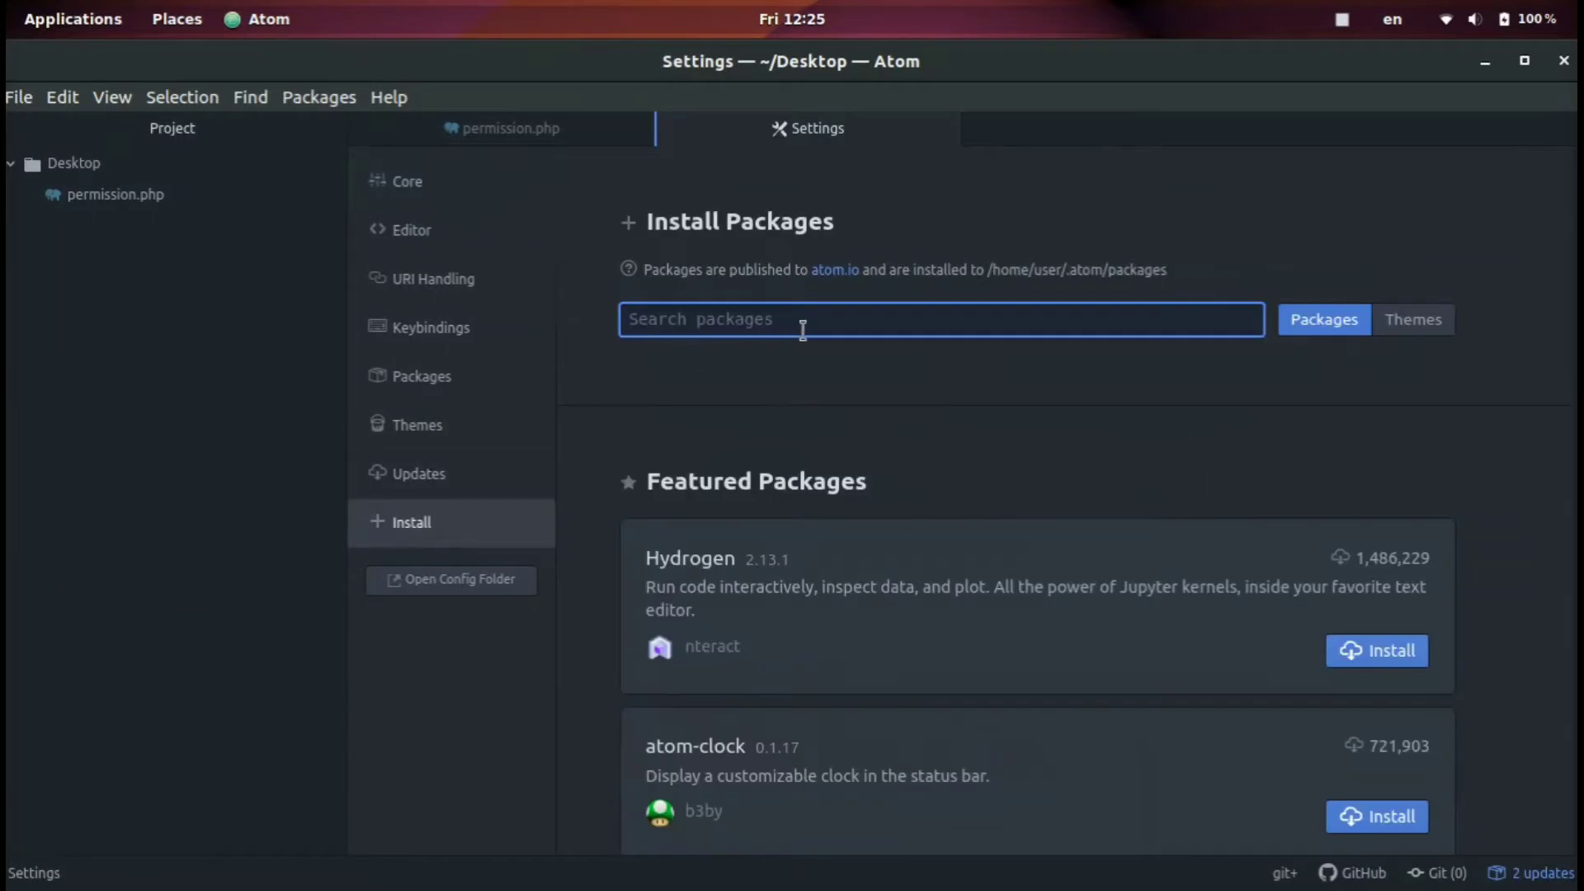
{"action": "type", "text": "minimap"}
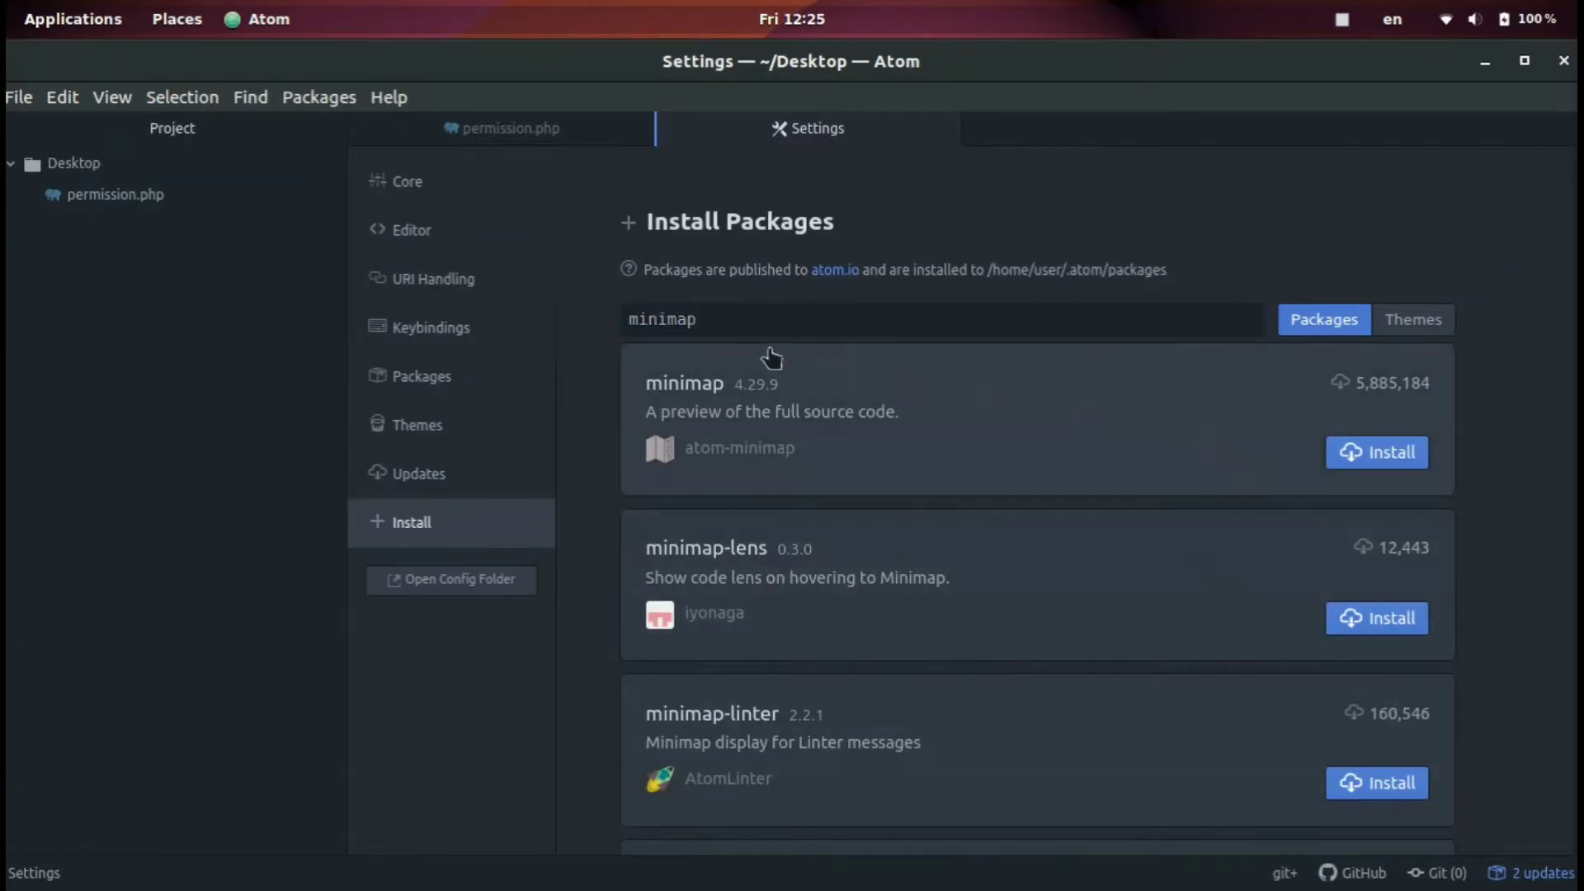
{"action": "mouse_move", "coordinate": [634, 476]}
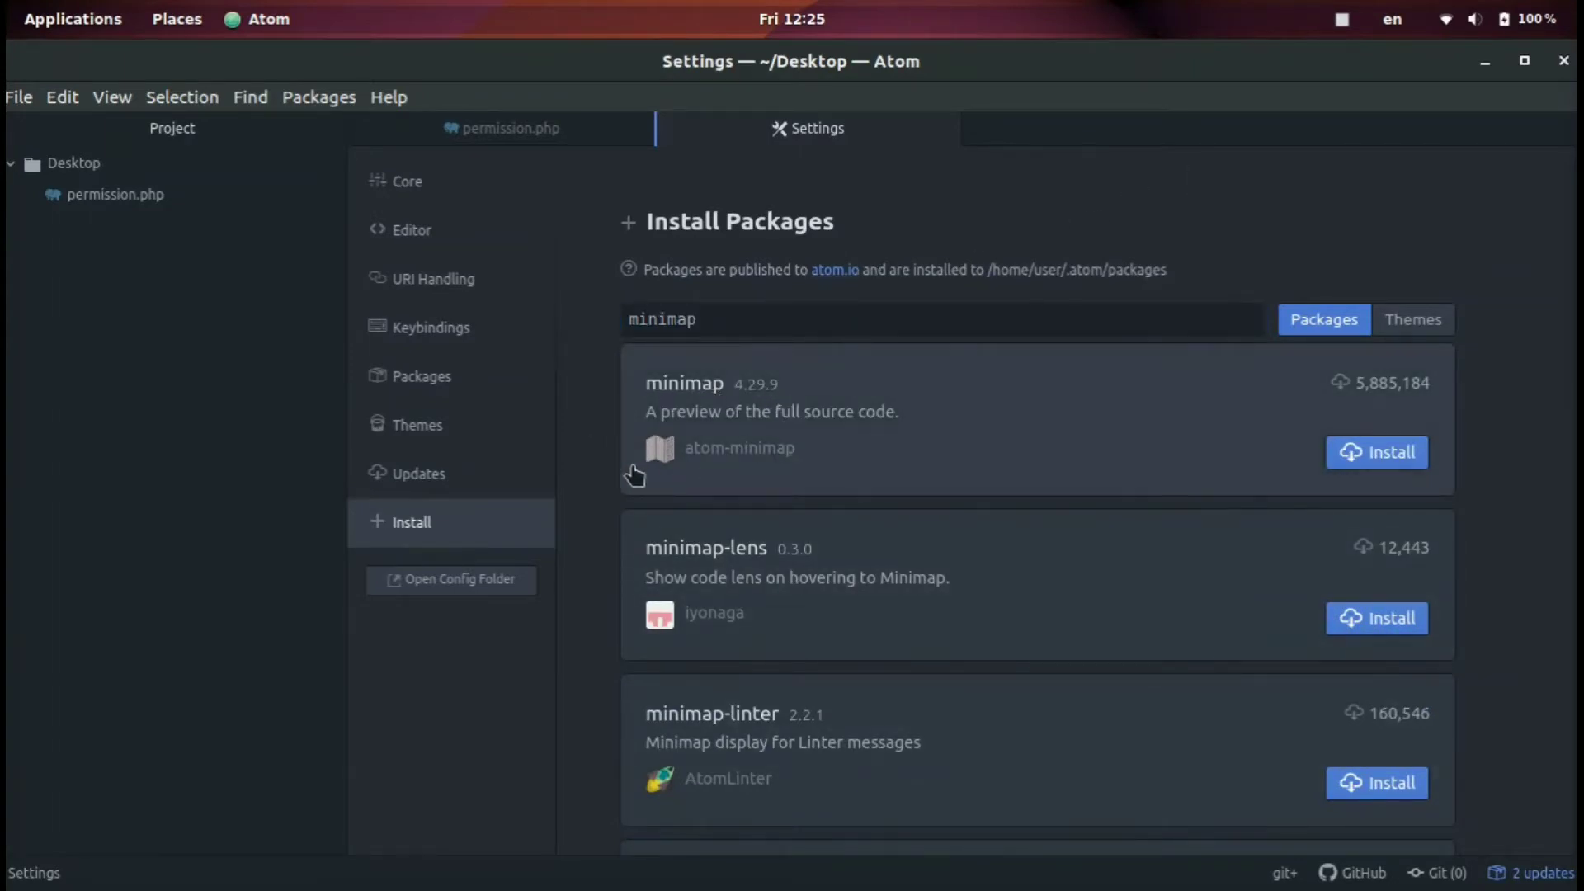
{"action": "mouse_move", "coordinate": [709, 477]}
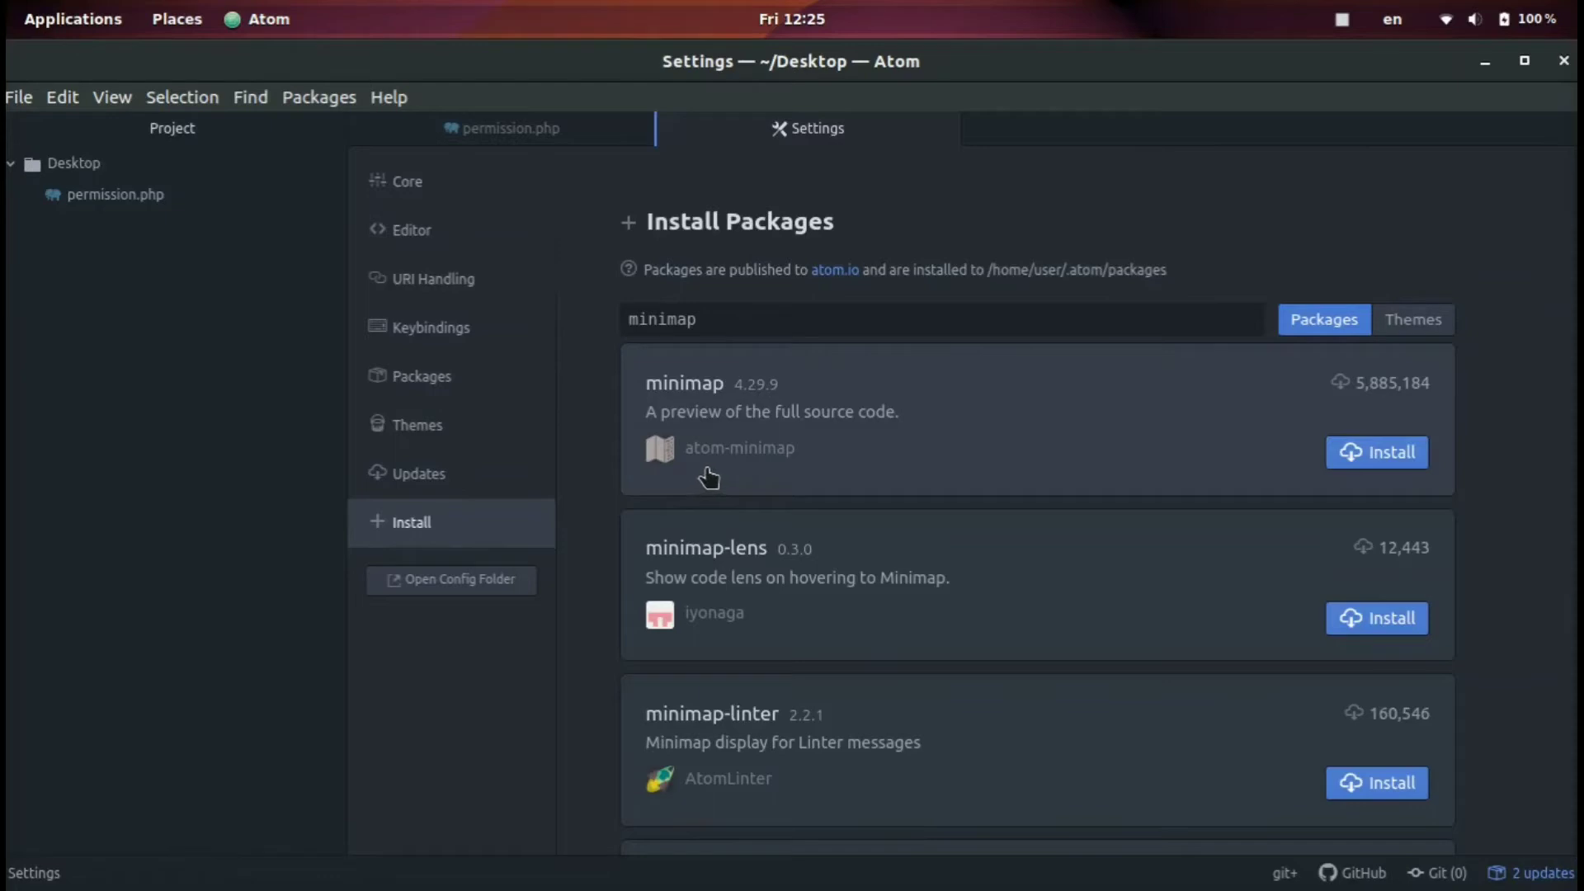
{"action": "mouse_move", "coordinate": [1281, 388]}
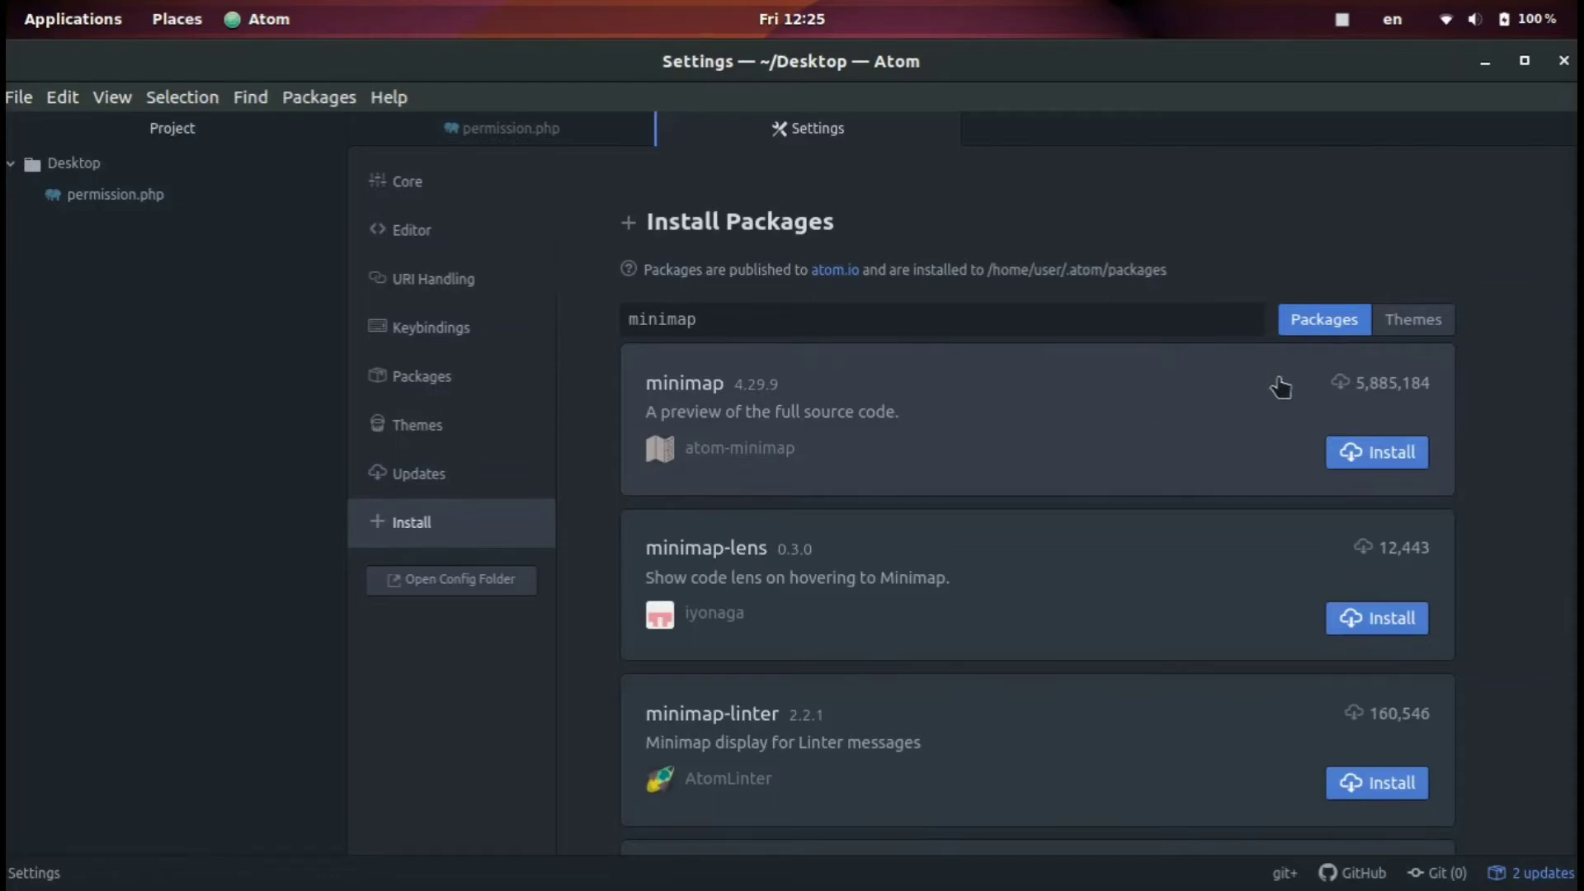
{"action": "mouse_move", "coordinate": [1407, 457]}
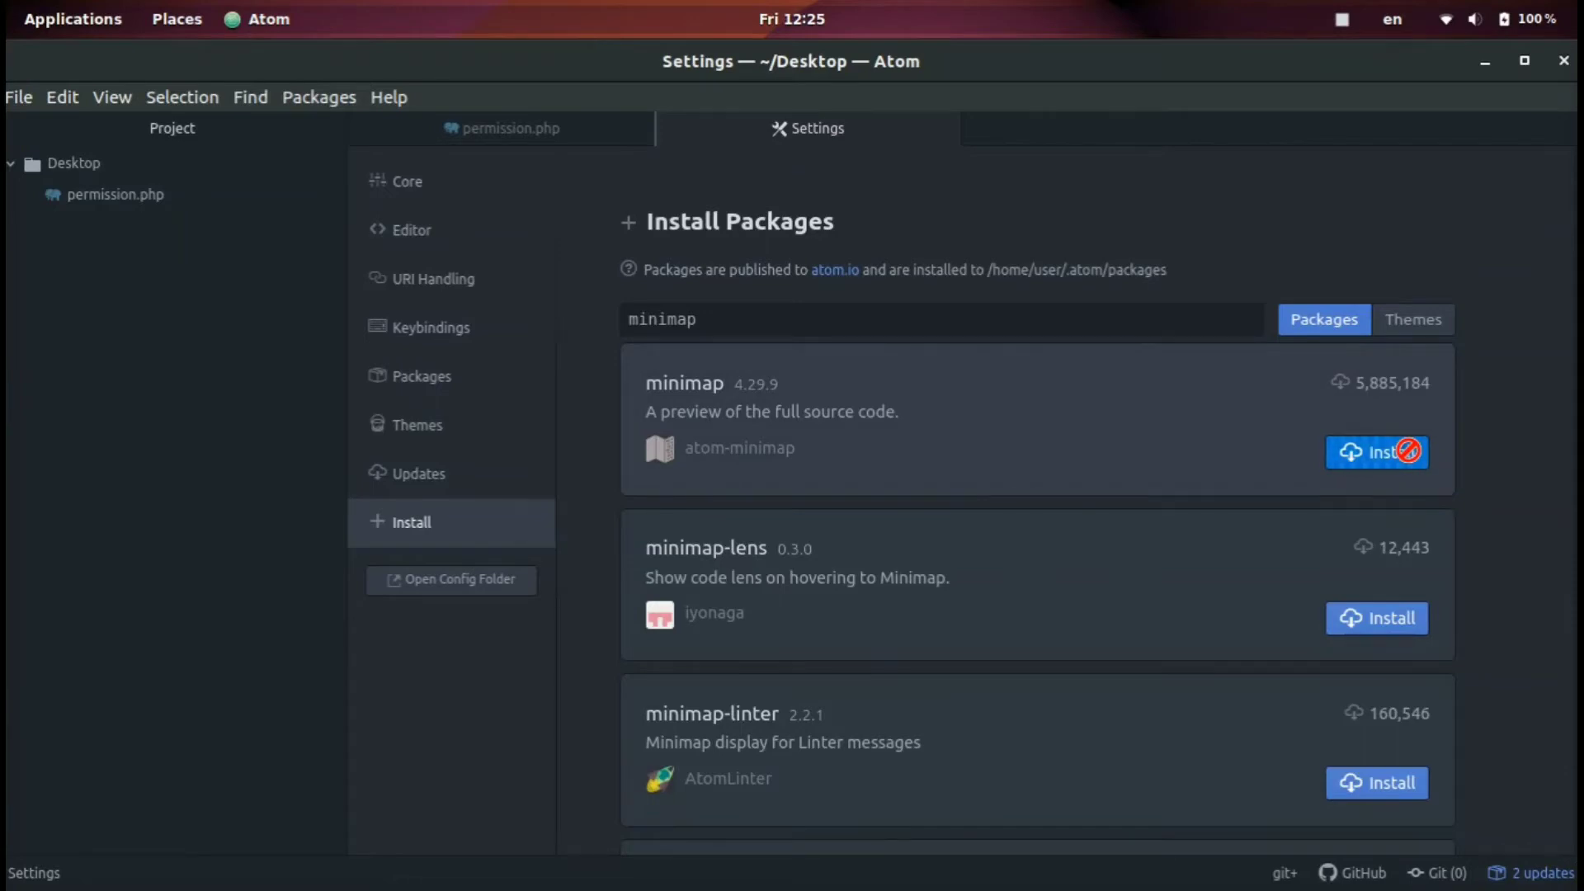
{"action": "mouse_move", "coordinate": [571, 309]}
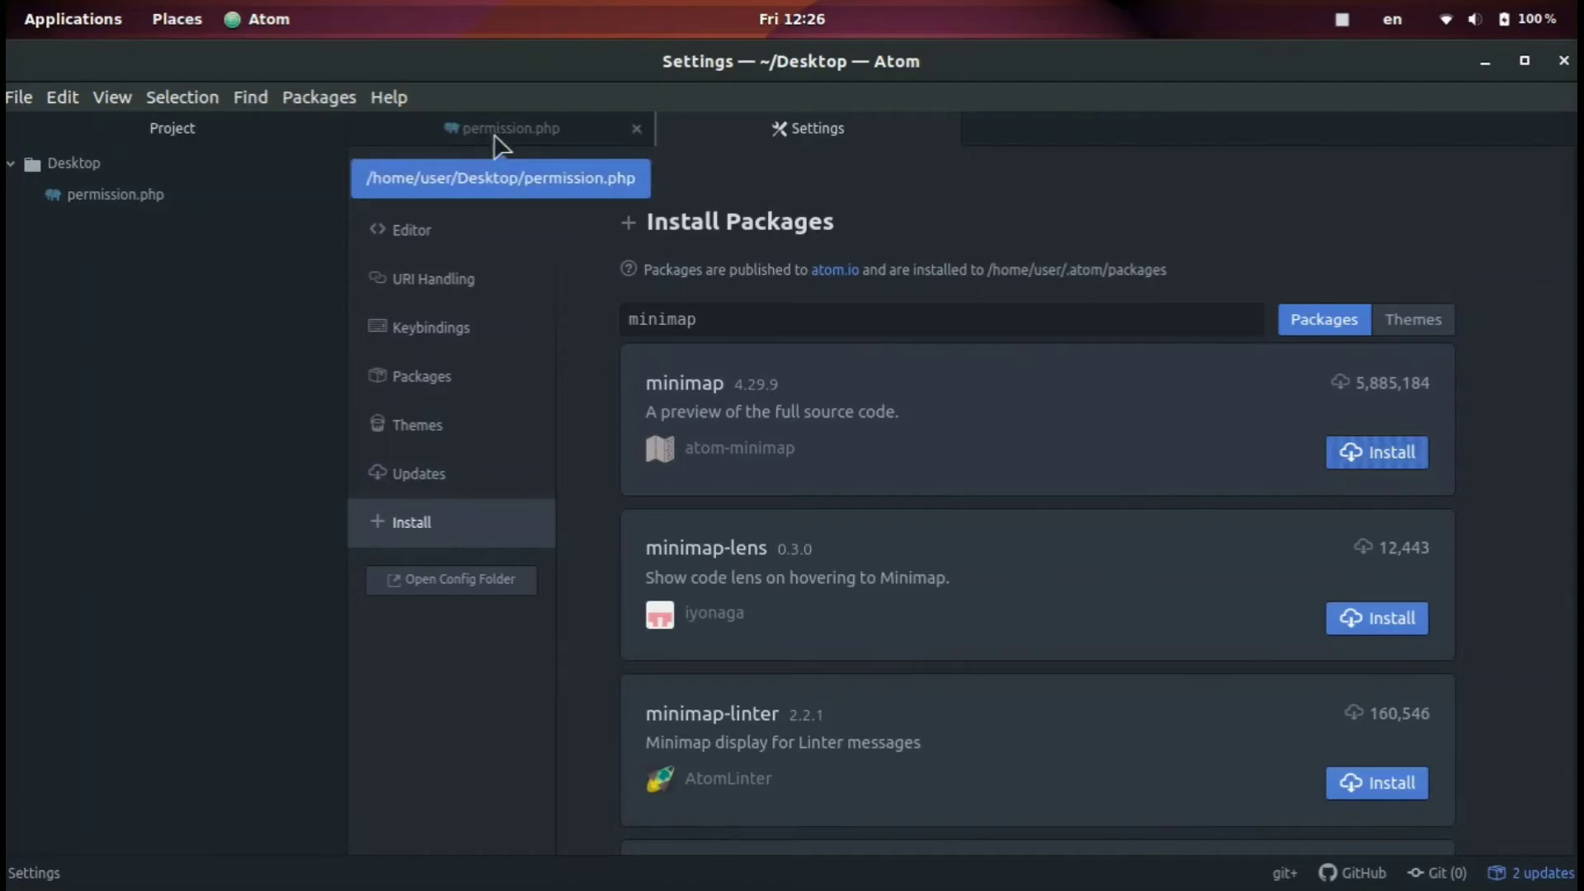
- Return to permission.php and scroll through it so the minimap follows the code
{"action": "left_click", "coordinate": [510, 129]}
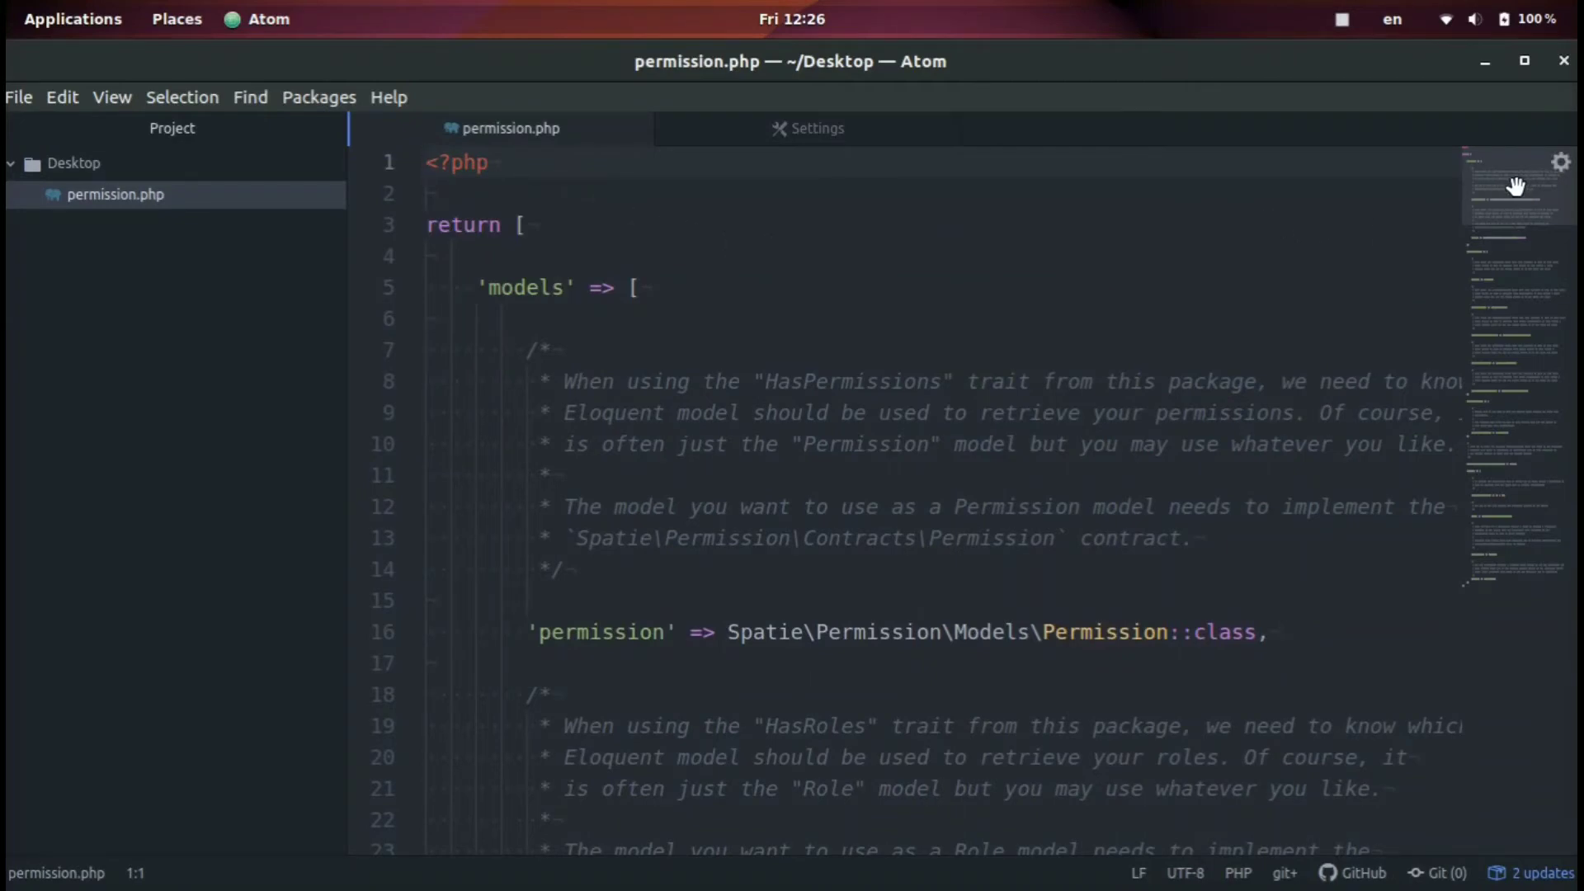
{"action": "scroll", "scroll_direction": "down", "scroll_amount": 3}
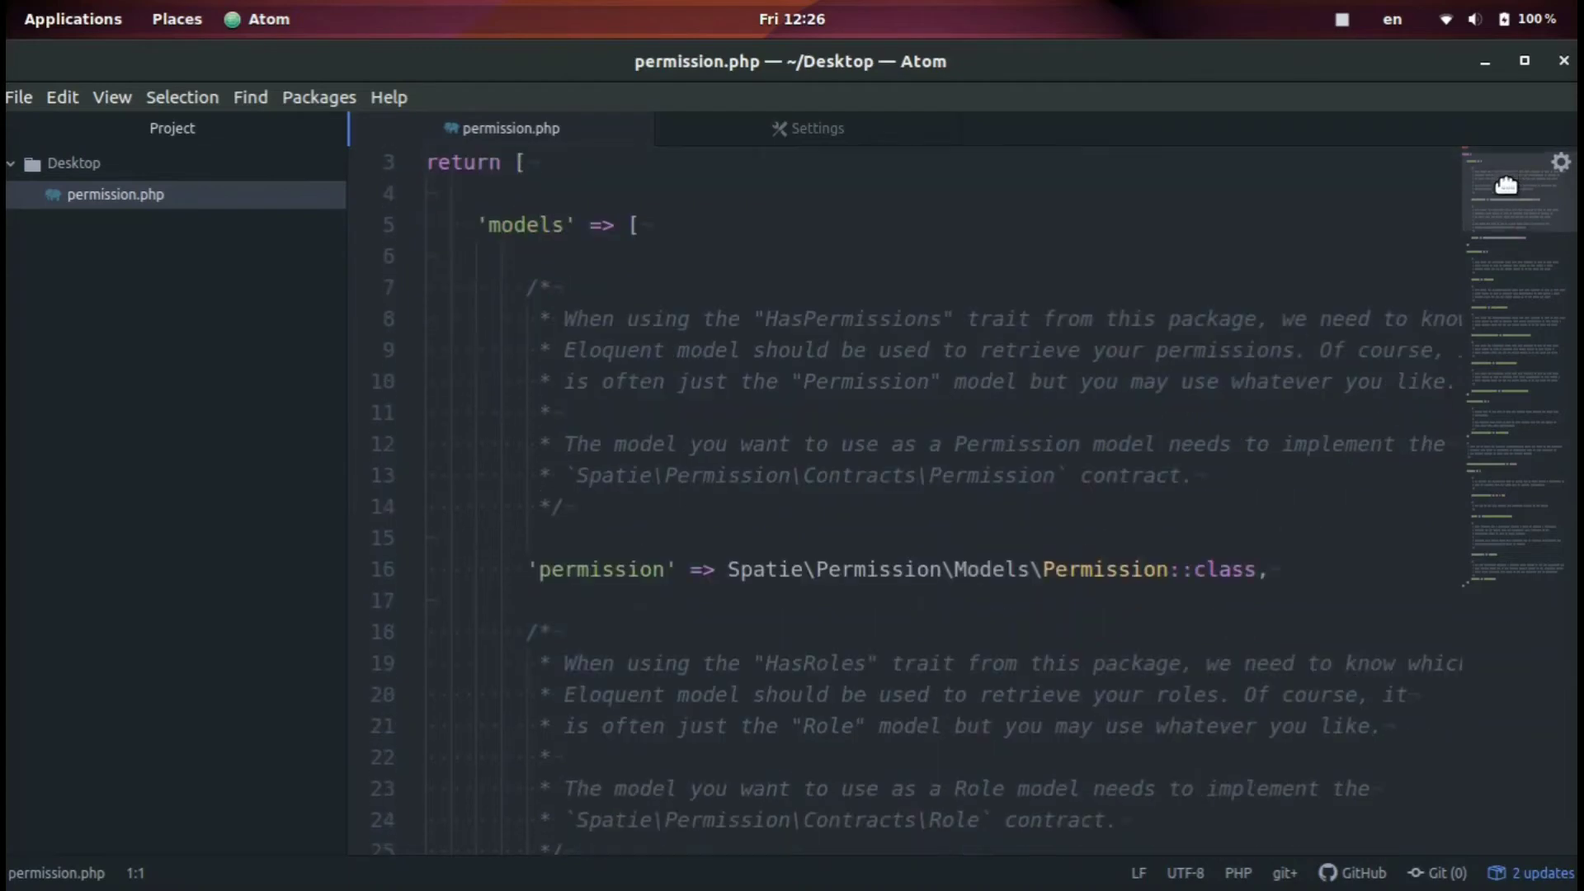
{"action": "scroll", "scroll_direction": "down", "scroll_amount": 3}
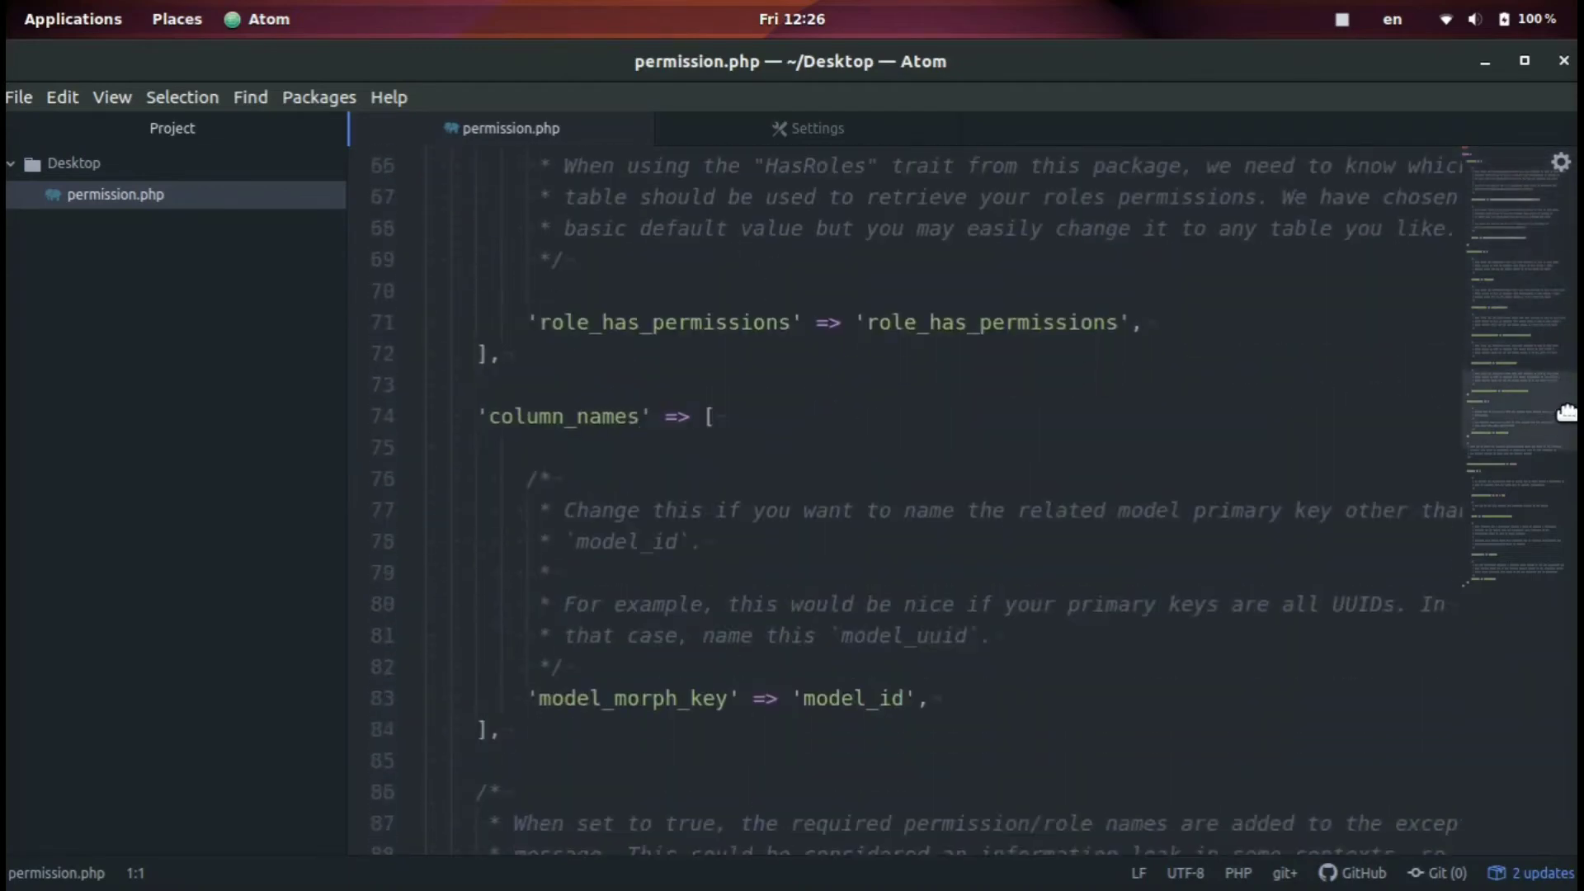
{"action": "scroll", "scroll_direction": "down", "scroll_amount": 3}
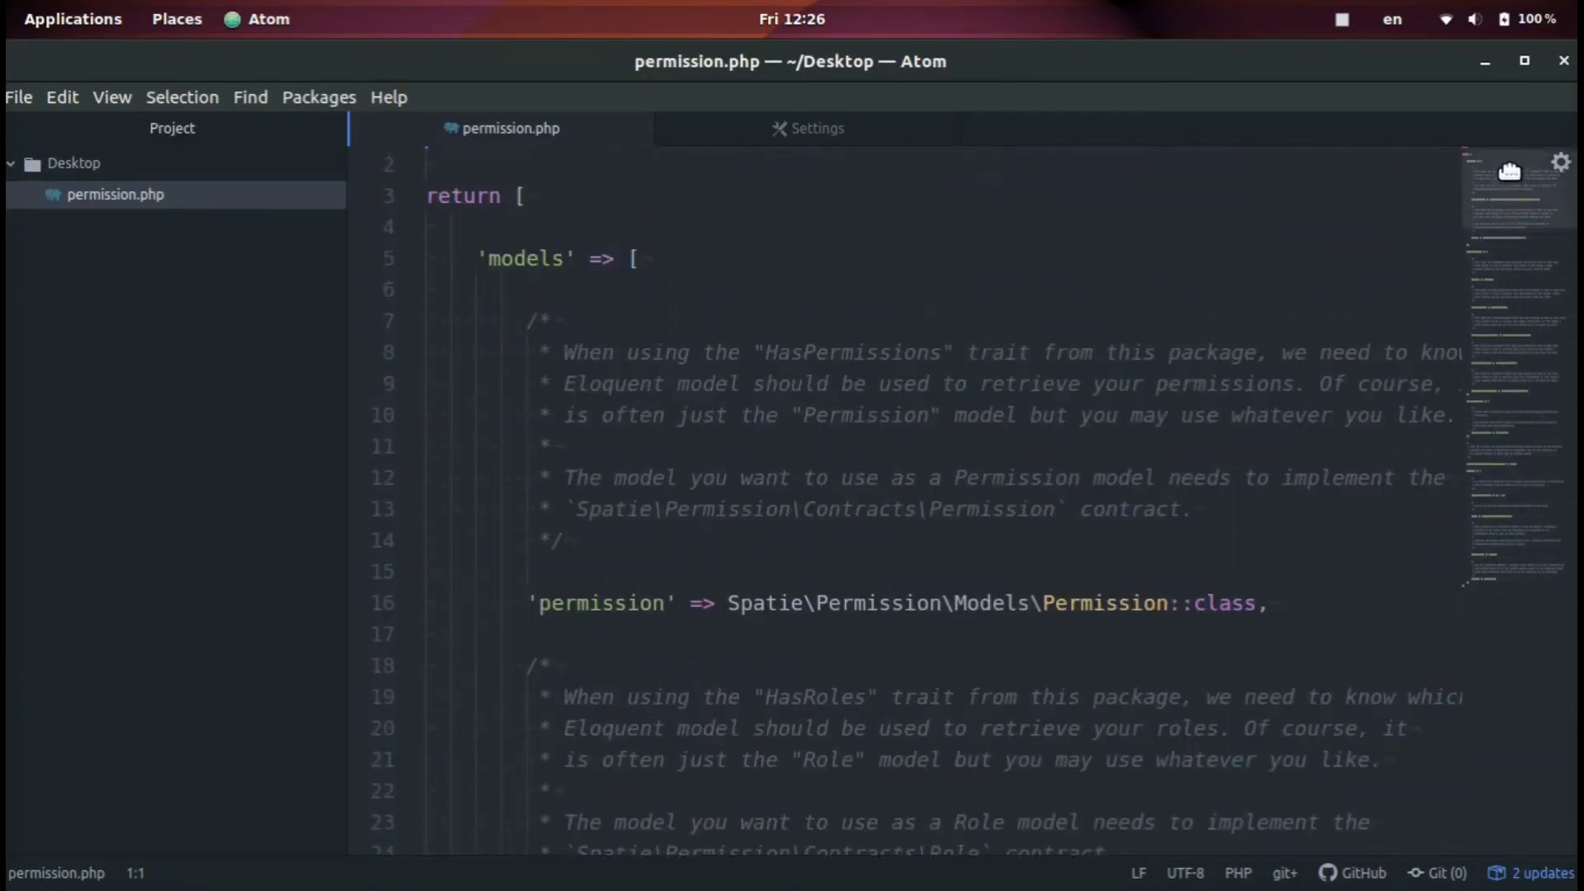
{"action": "scroll", "scroll_direction": "up", "scroll_amount": 3}
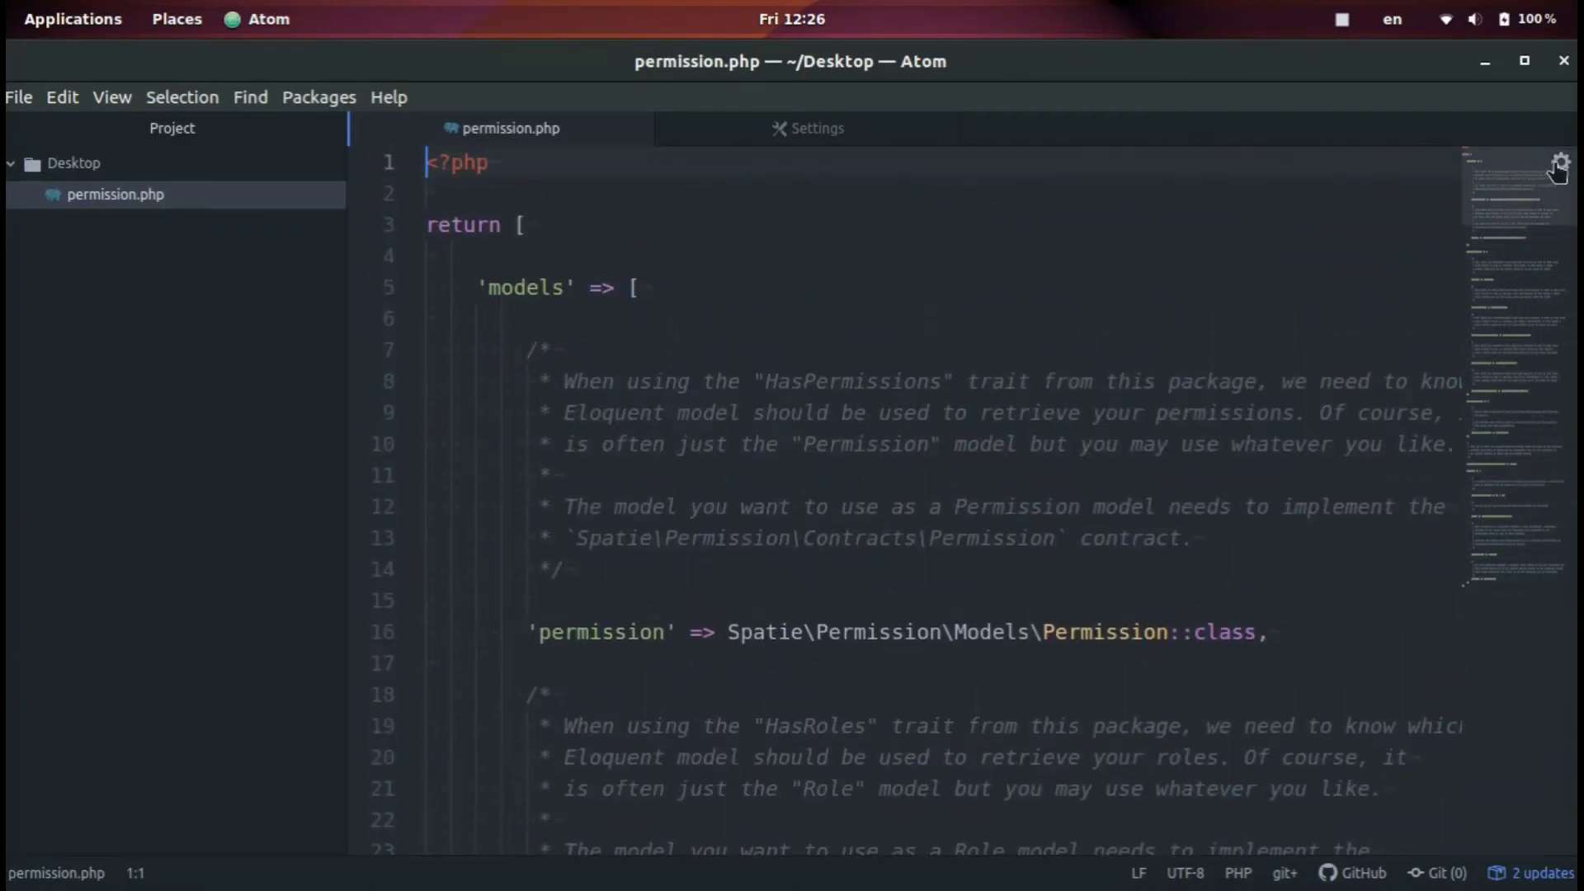
- In minimap quick settings, enable absolute-mode and adjust-absolute-mode-height, move it left, then back right
{"action": "left_click", "coordinate": [1560, 165]}
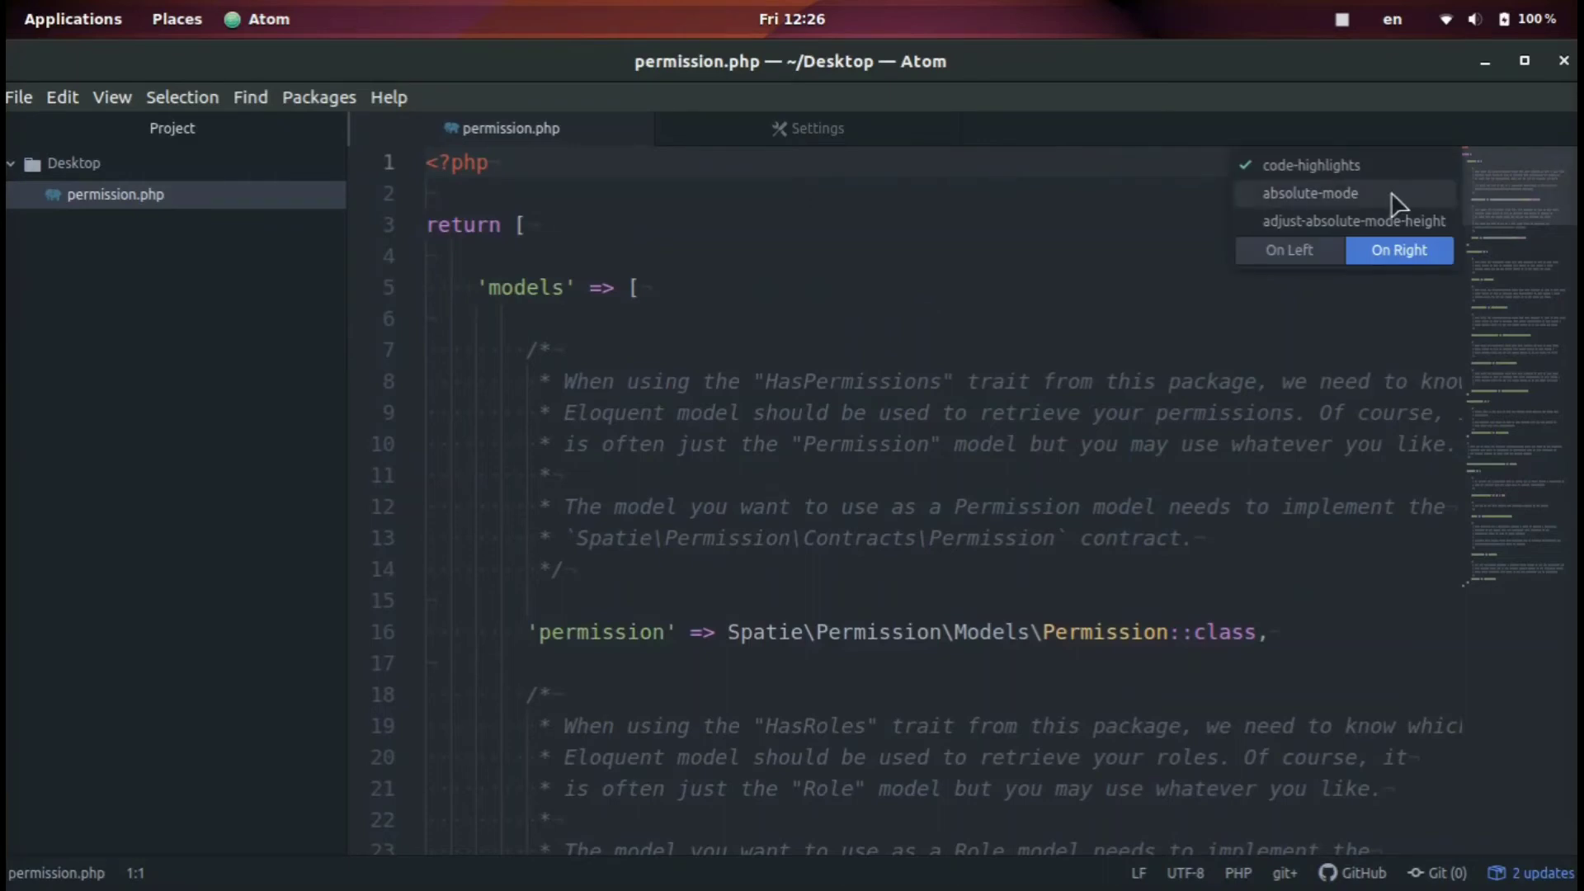
{"action": "left_click", "coordinate": [1309, 193]}
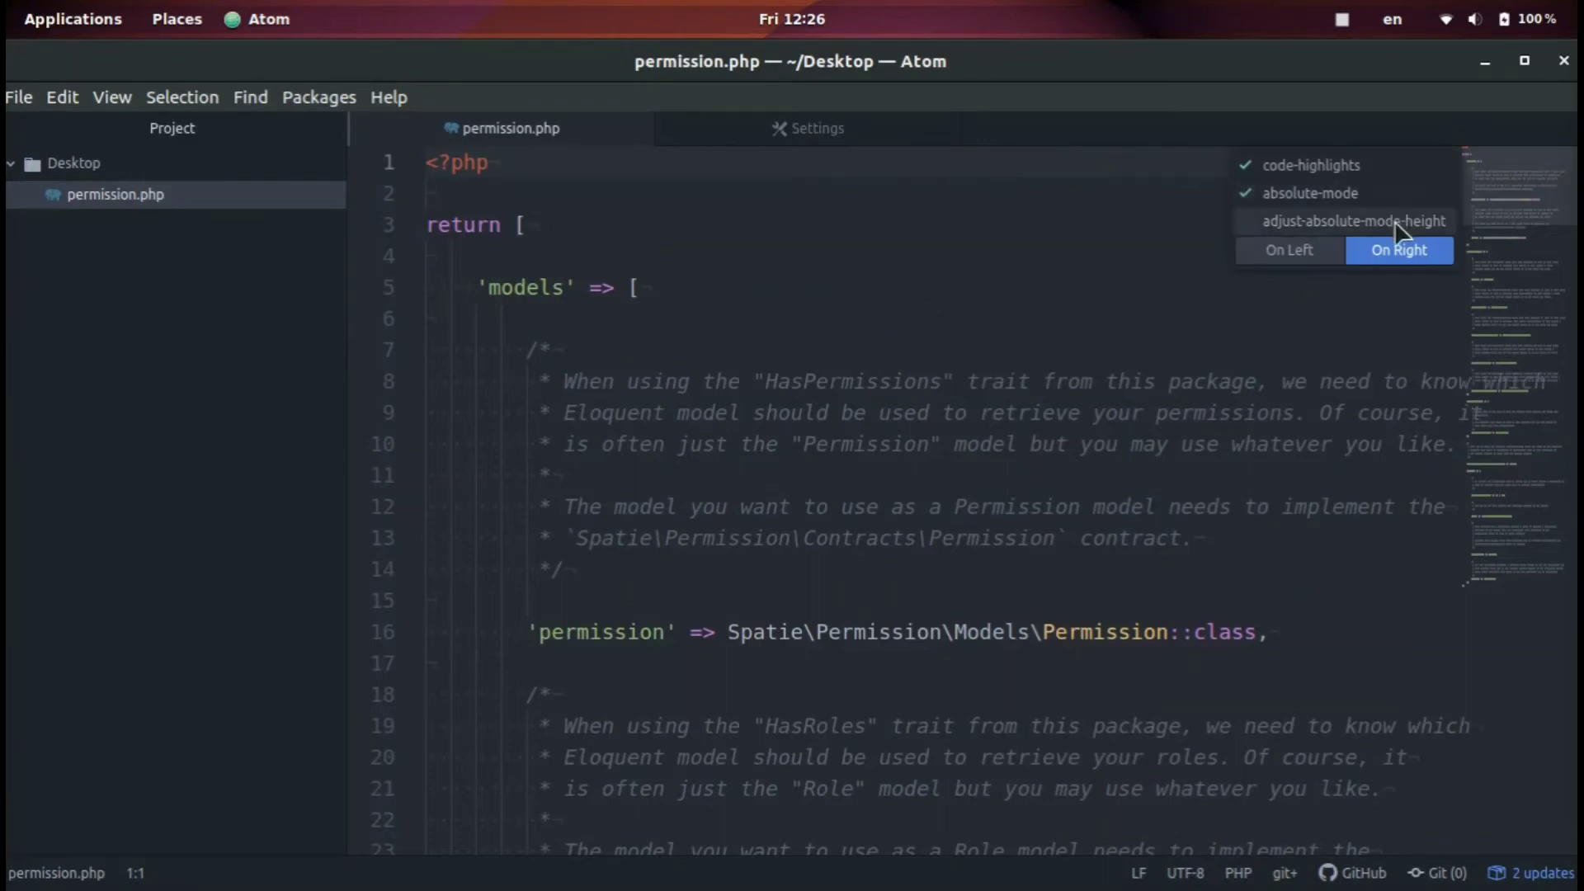
{"action": "left_click", "coordinate": [1354, 219]}
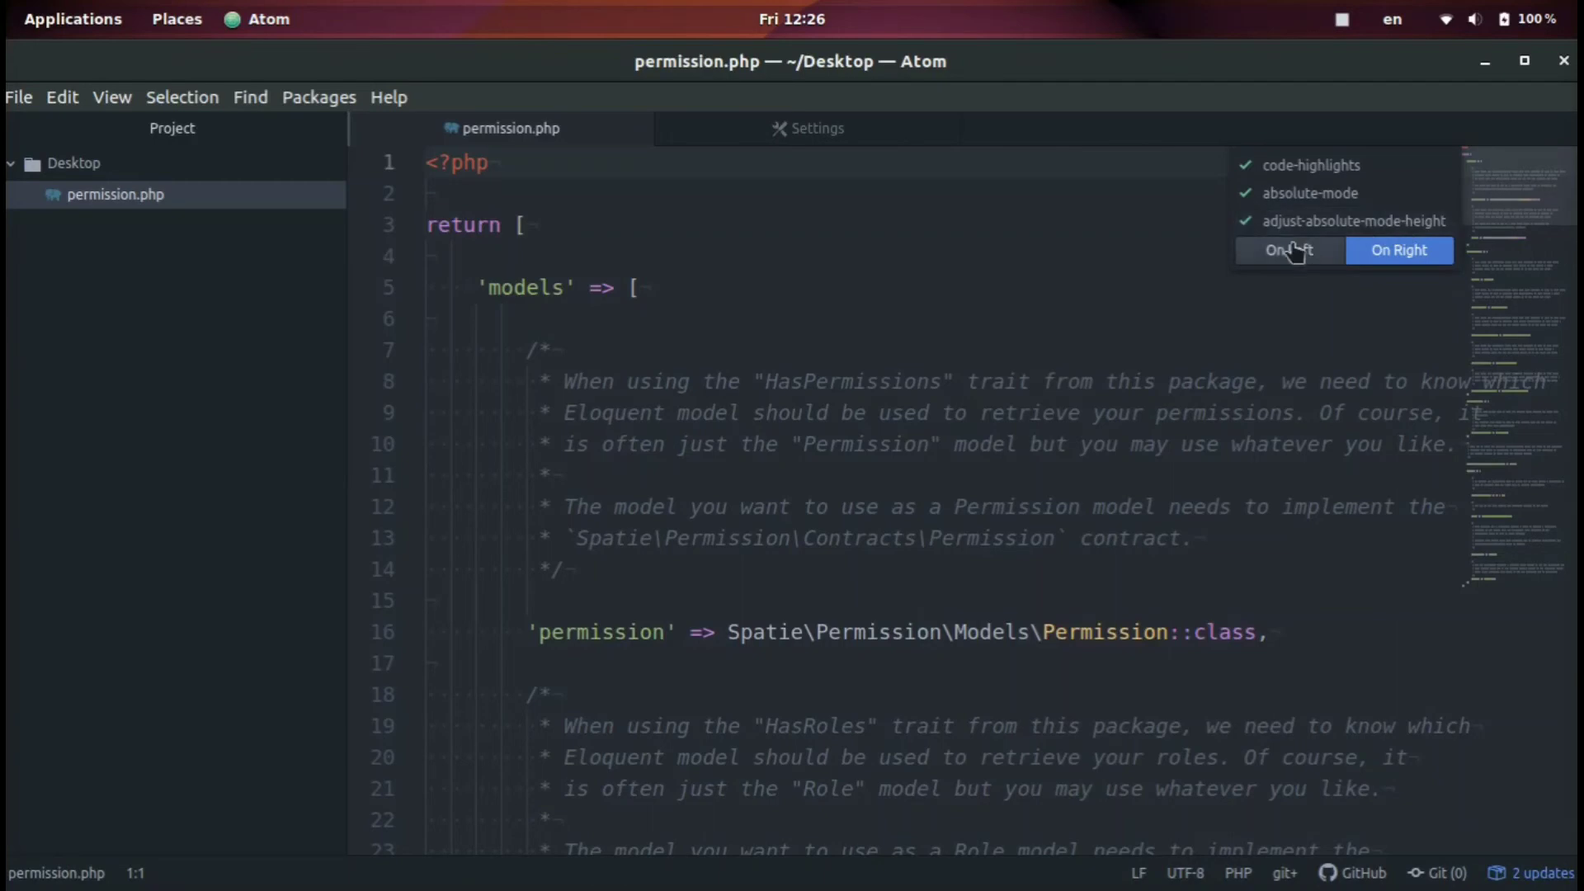
{"action": "left_click", "coordinate": [1289, 250]}
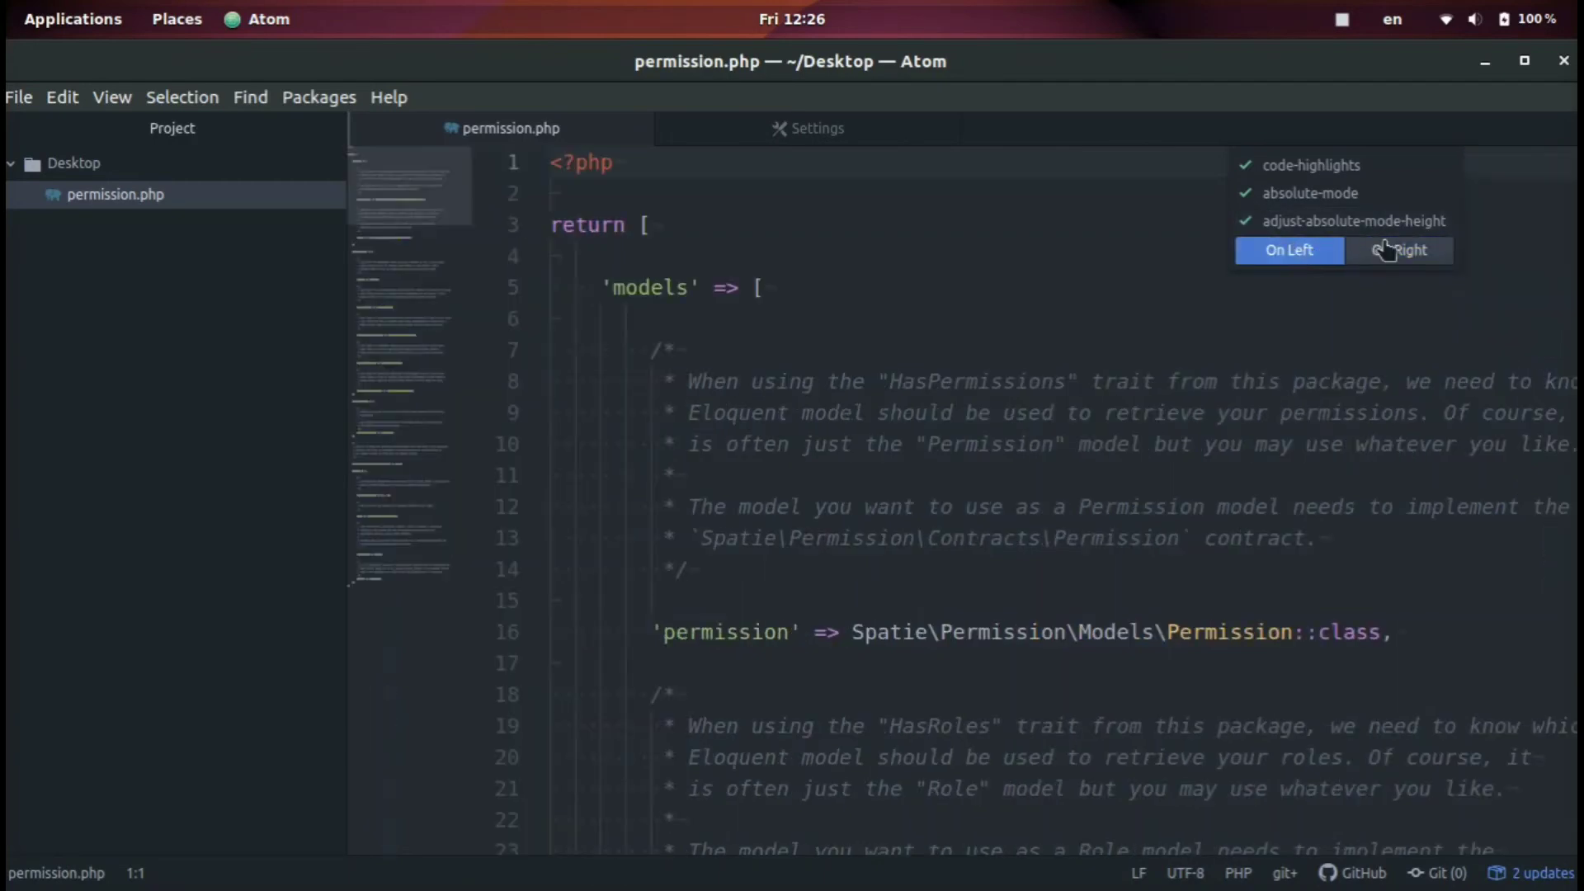
{"action": "left_click", "coordinate": [1400, 249]}
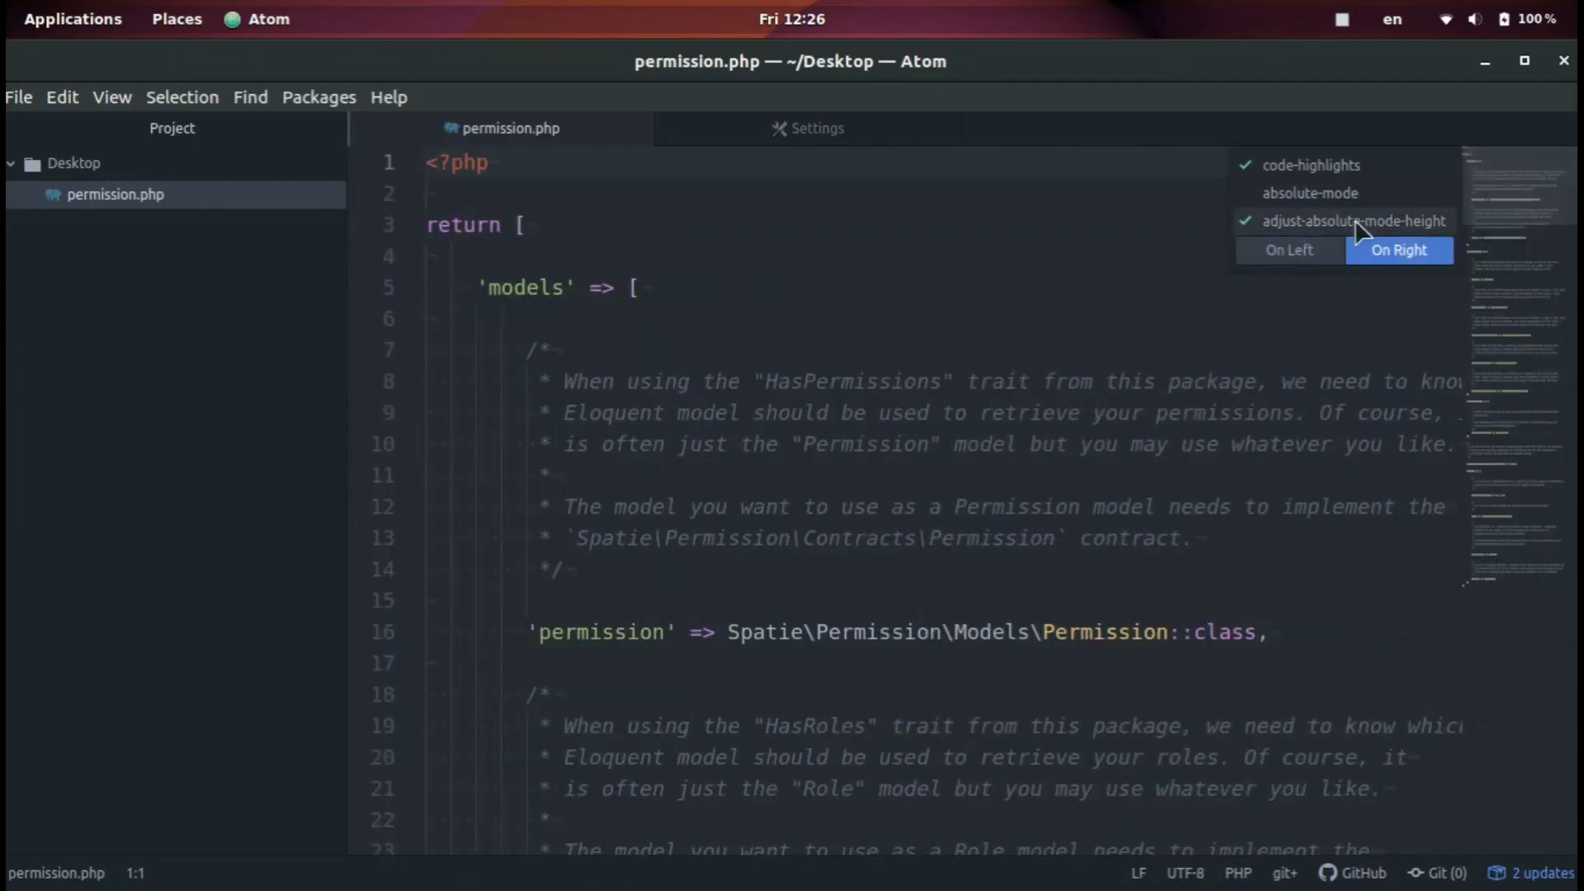